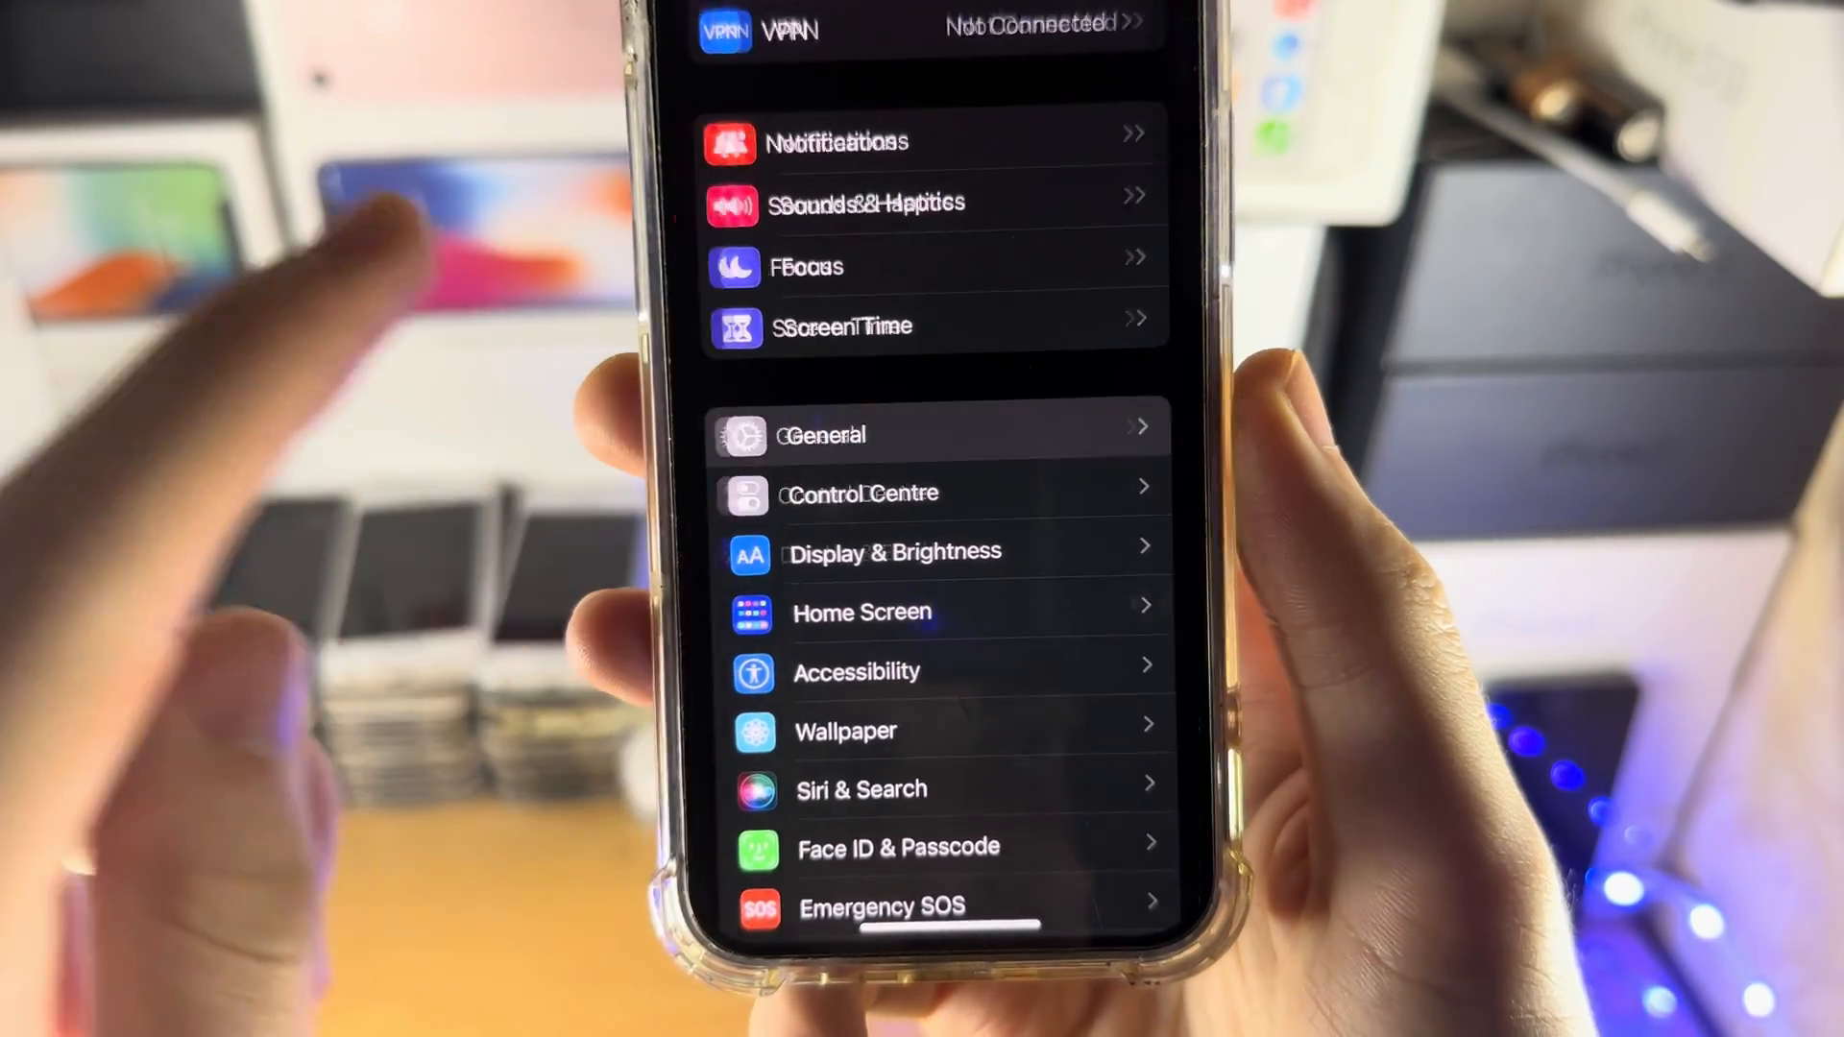
# - Reach General > Software Update, confirming iOS 16.1 from Apple Inc. is downloaded
pyautogui.click(824, 436)
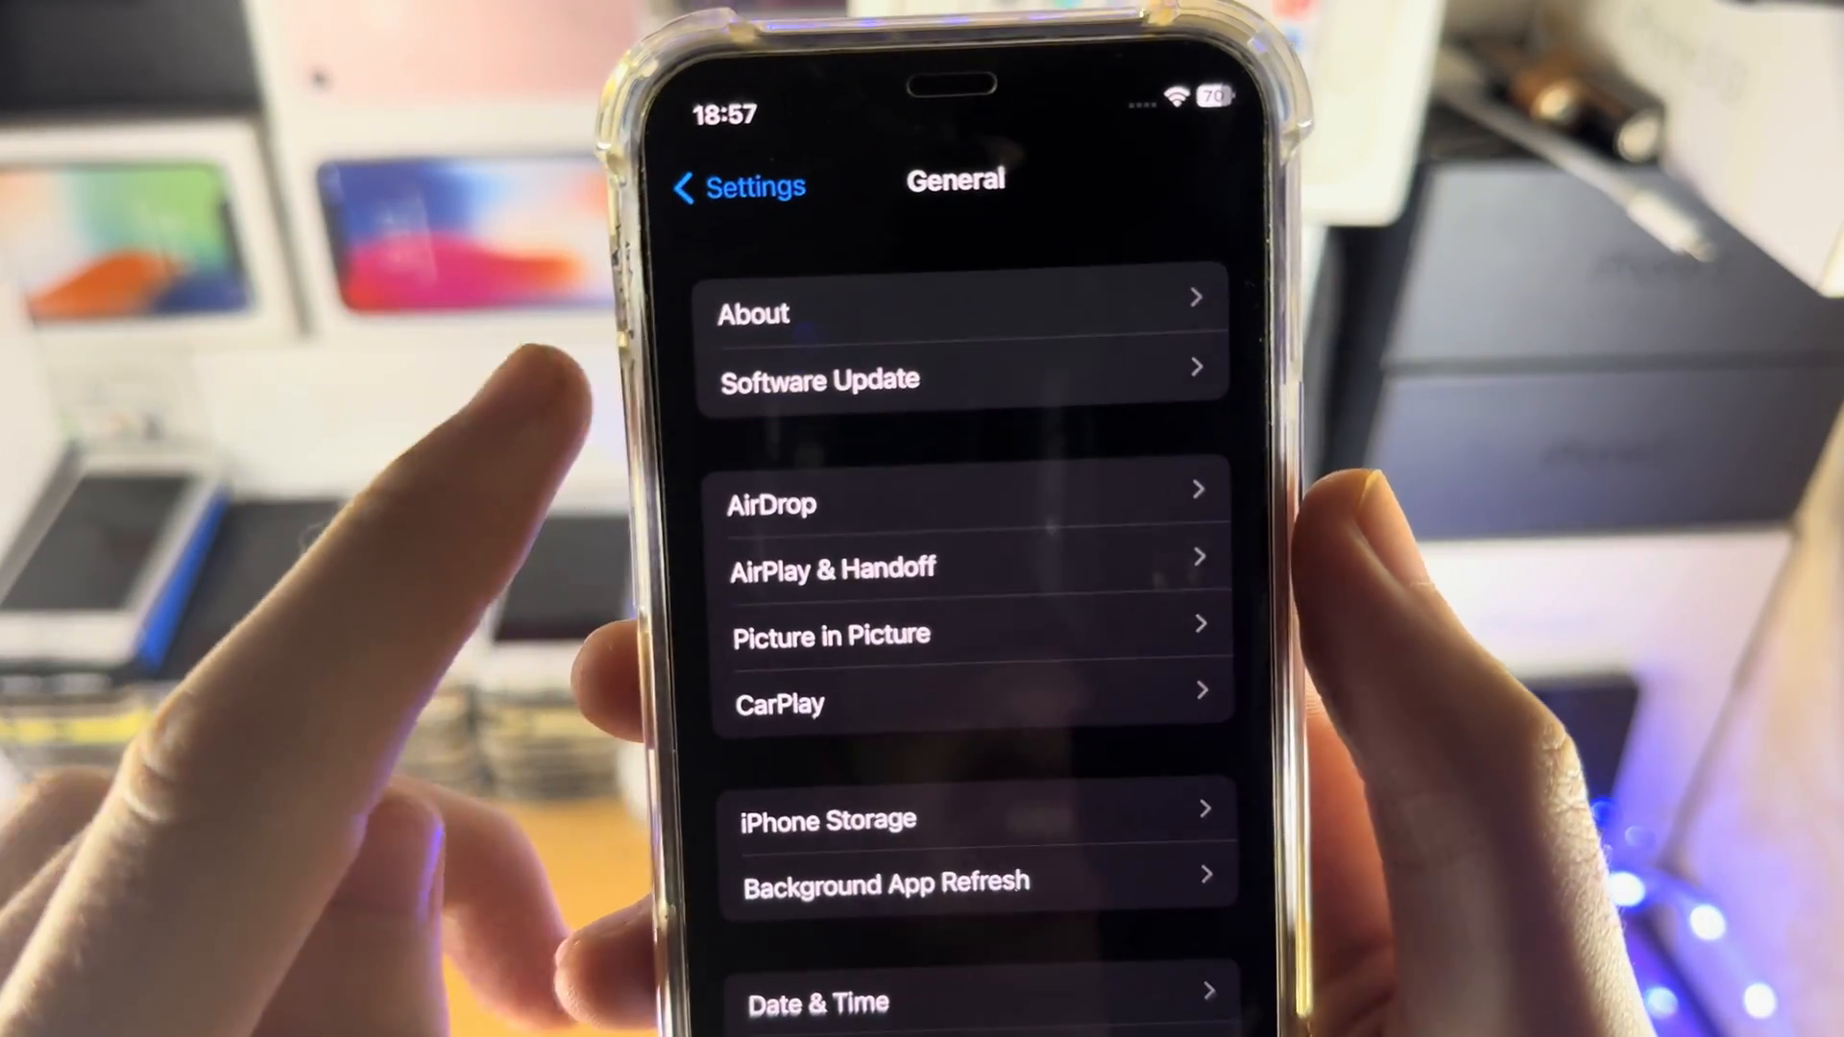
pyautogui.click(818, 380)
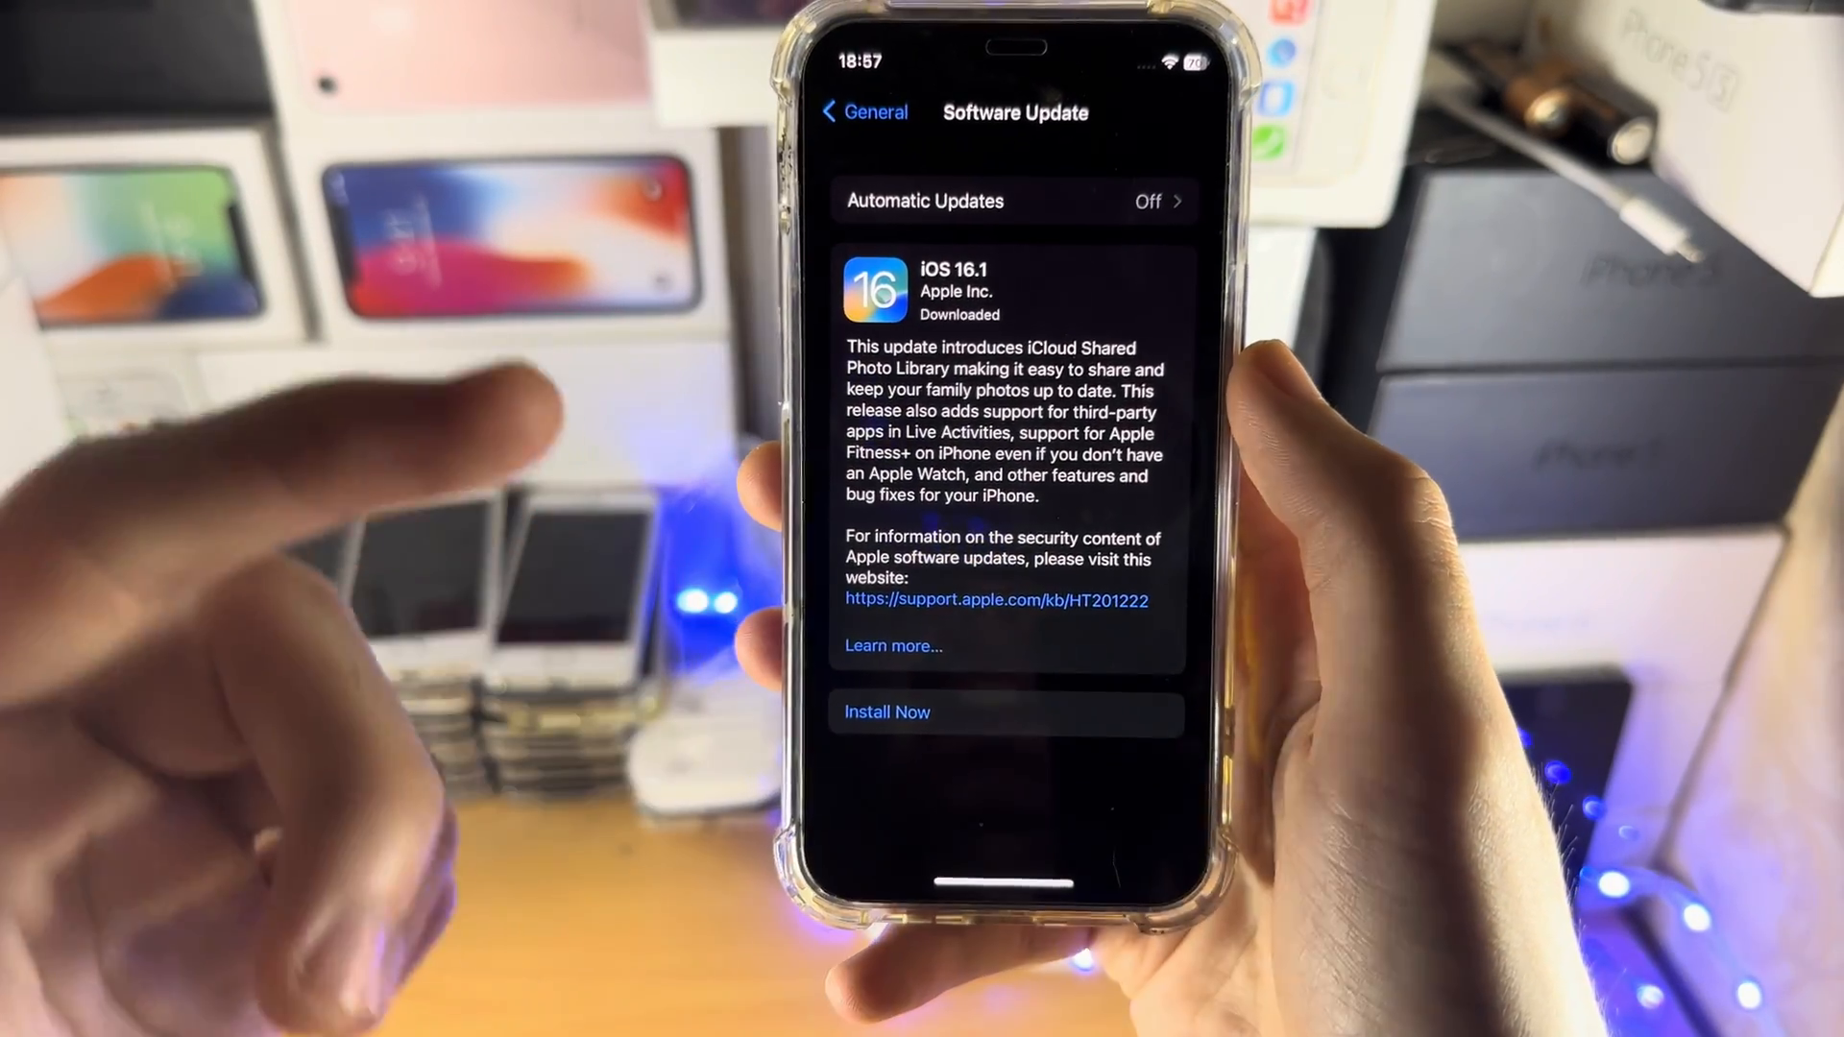
# - Return to the Settings list and reach the Battery page showing Battery Percentage on
pyautogui.click(863, 111)
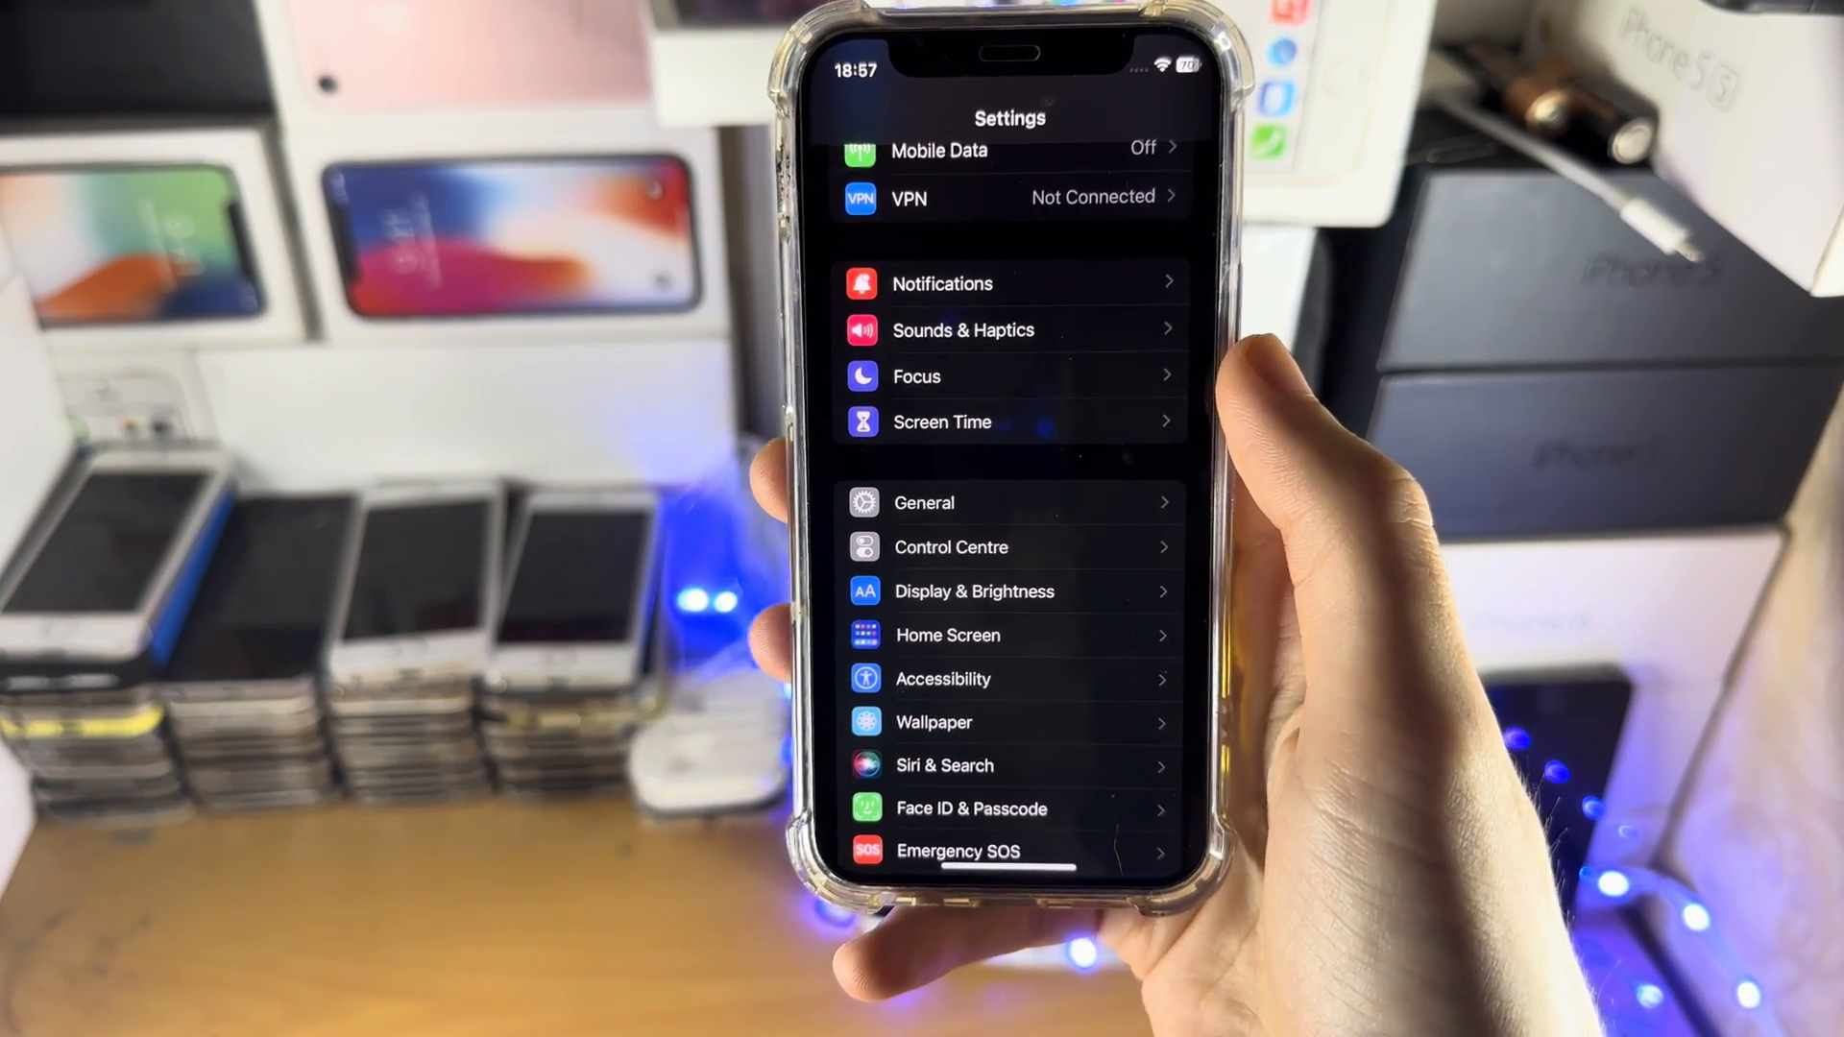
pyautogui.scroll(-3)
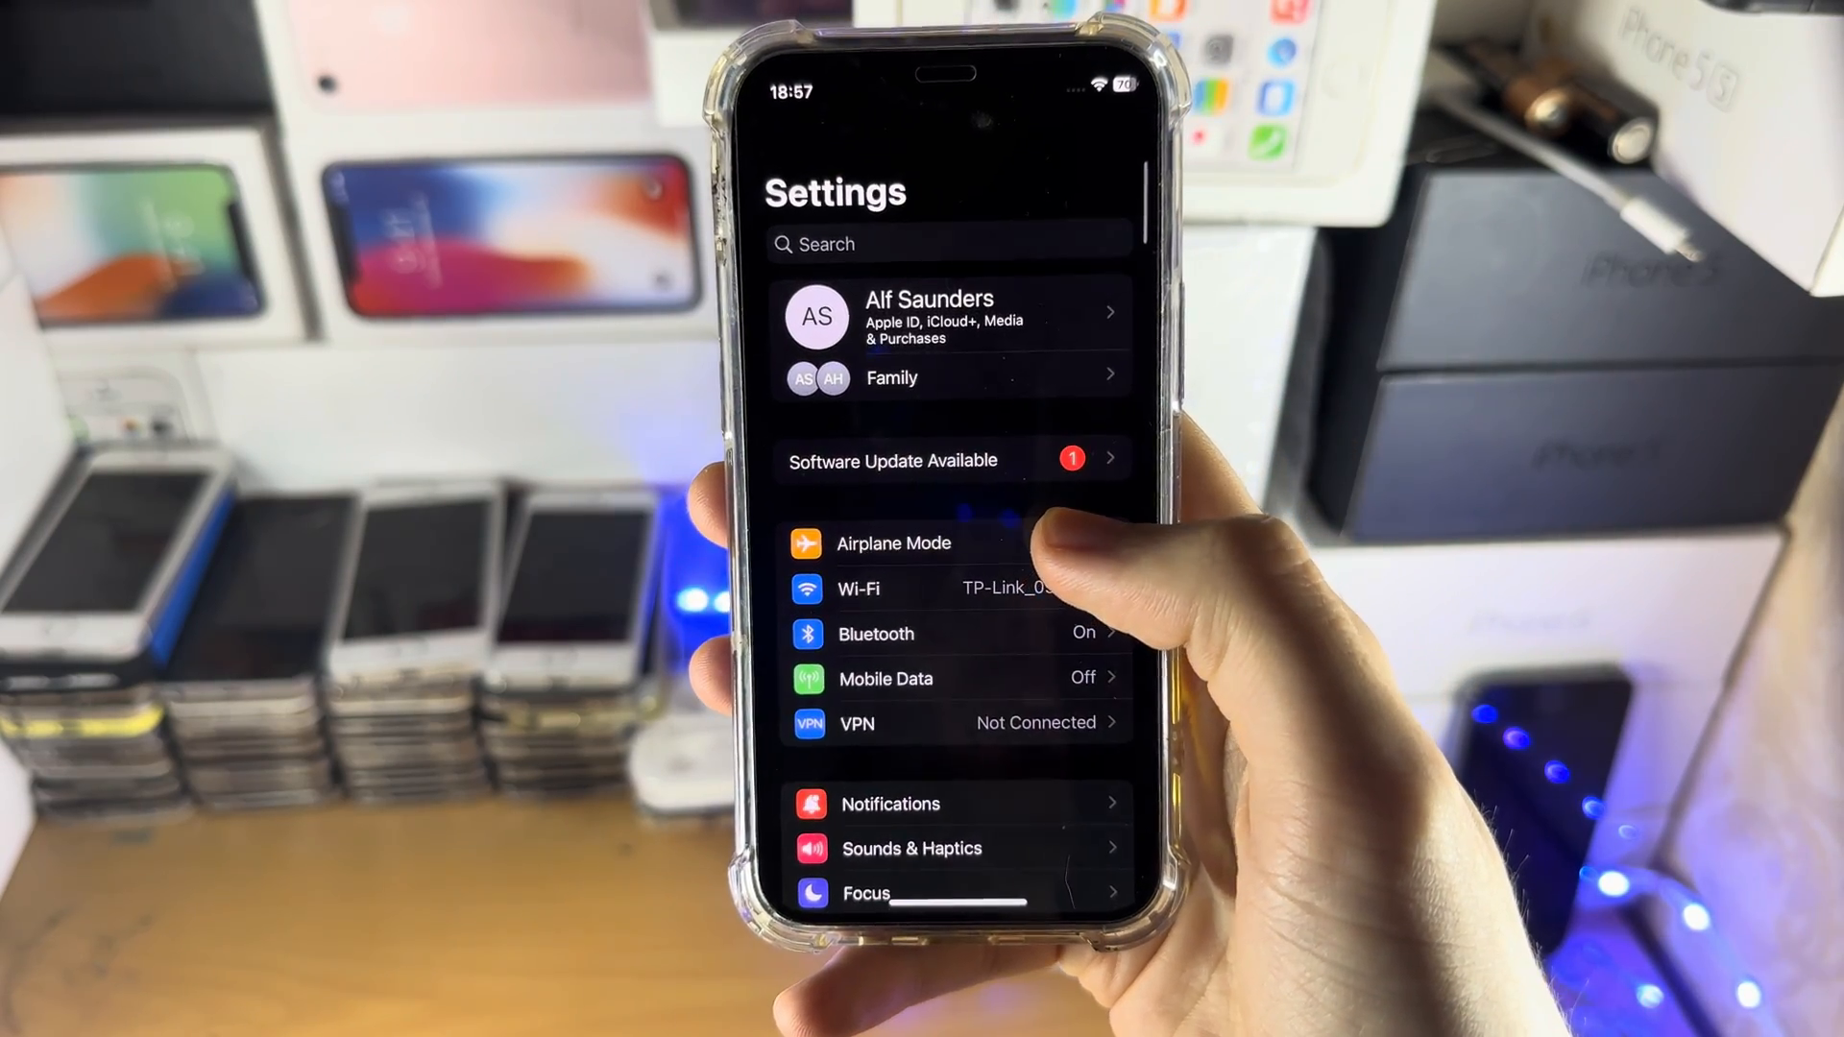
pyautogui.scroll(-3)
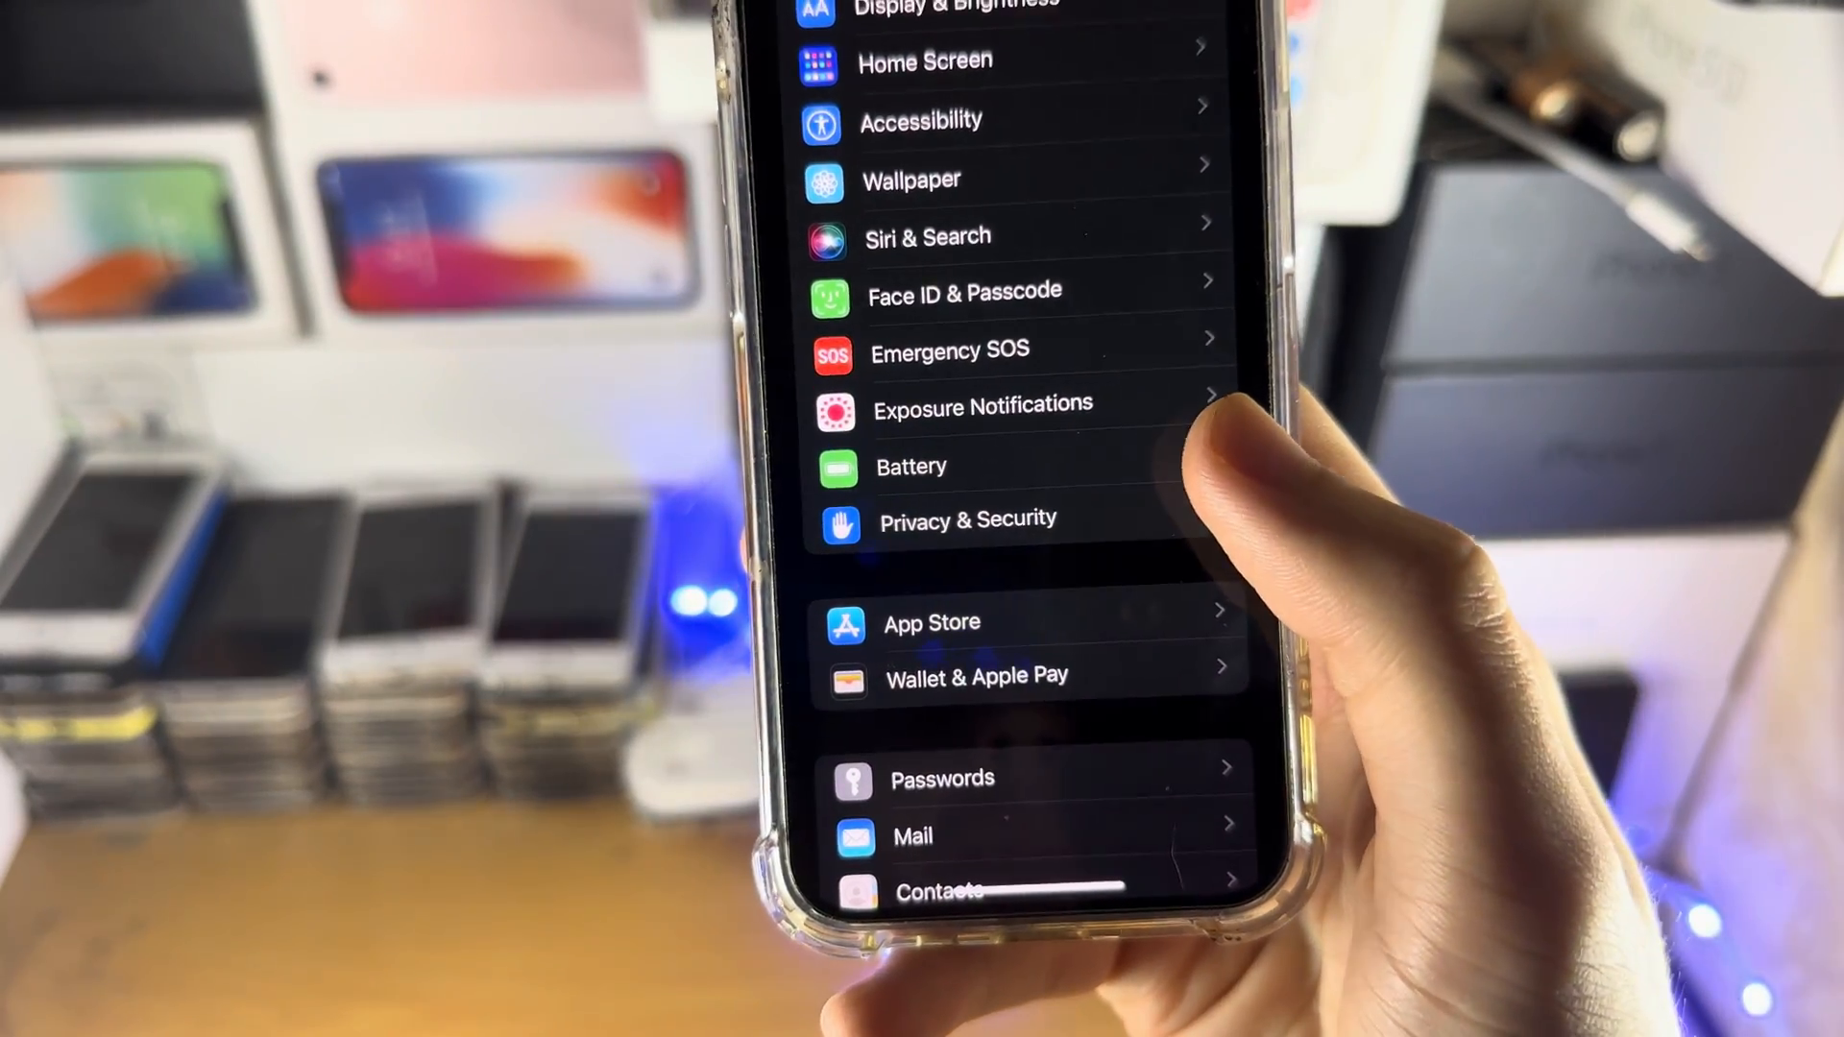
pyautogui.click(911, 467)
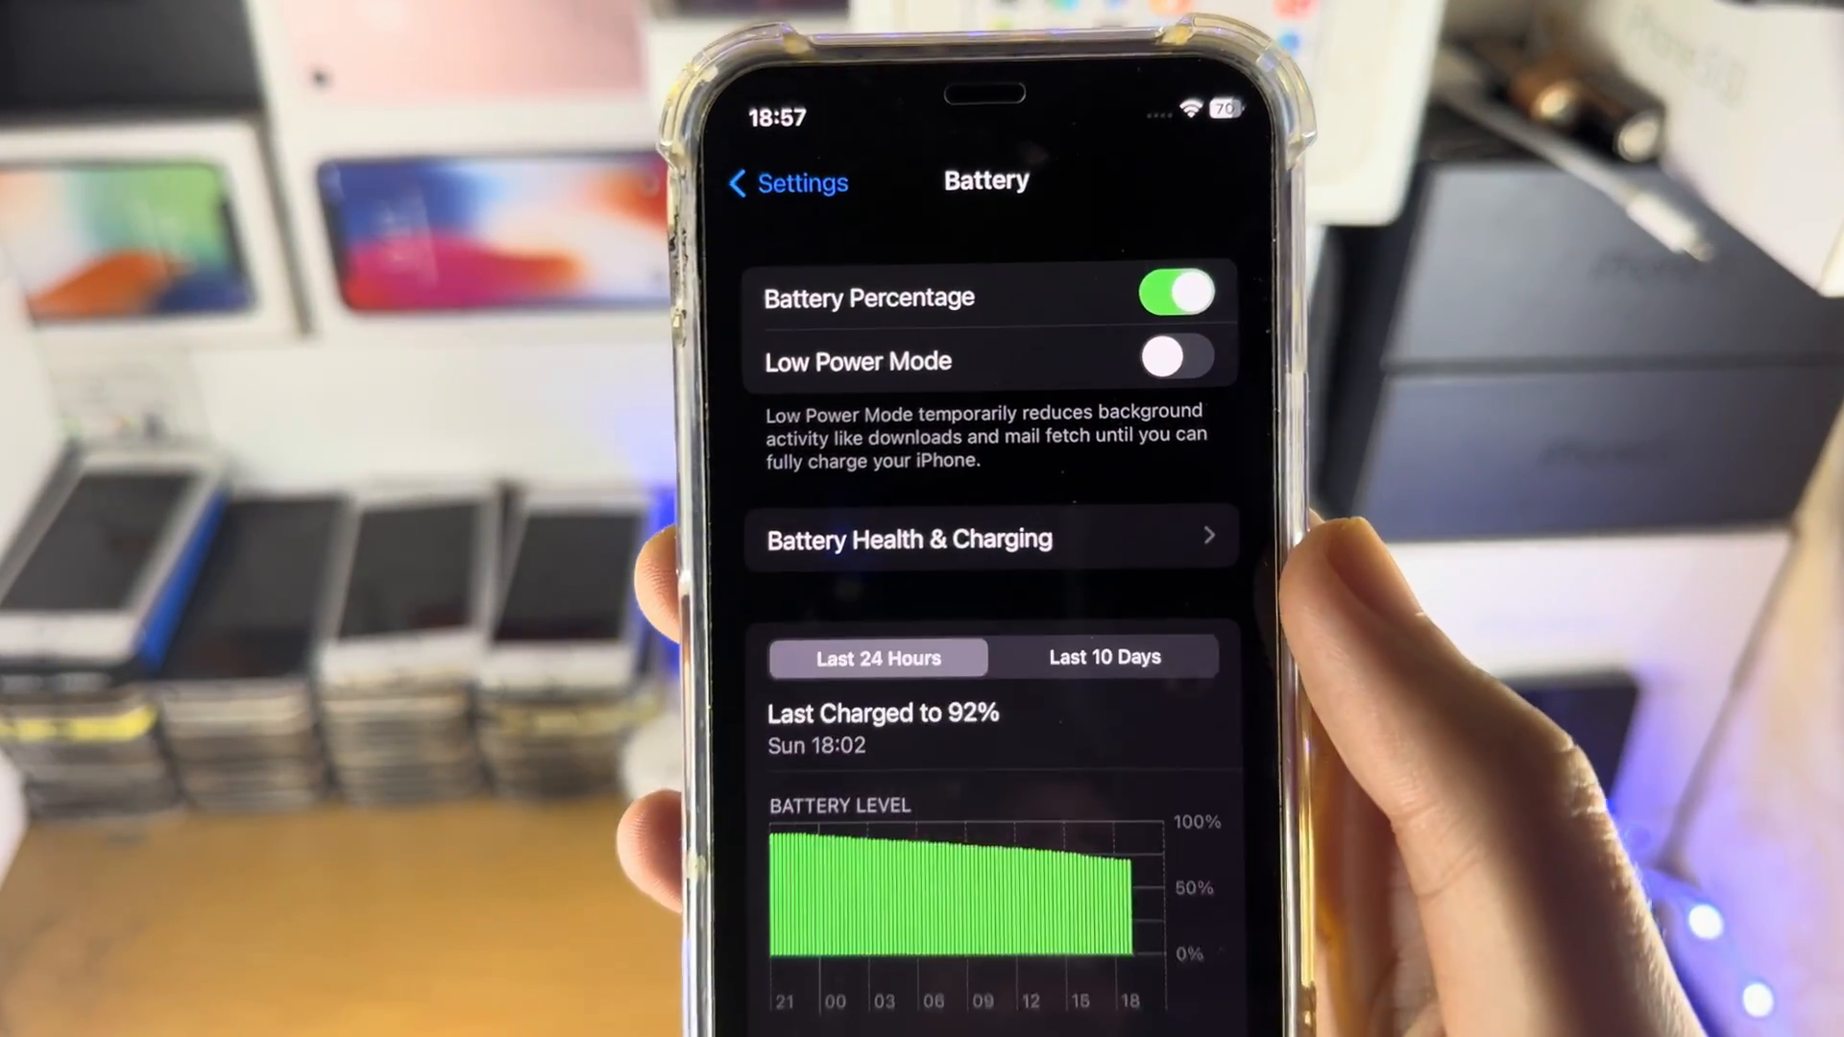